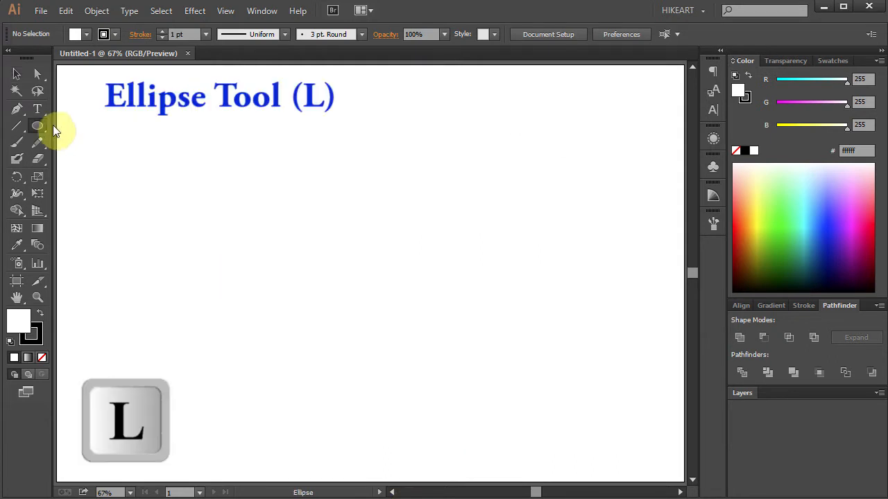
mouse_move(37, 127)
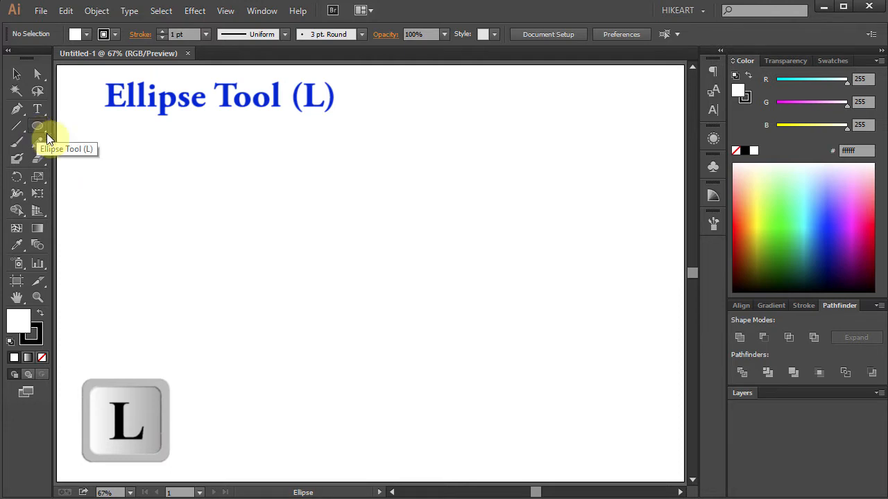
Step: Draw an oval outline in the lower-left area with the Ellipse Tool
click(38, 125)
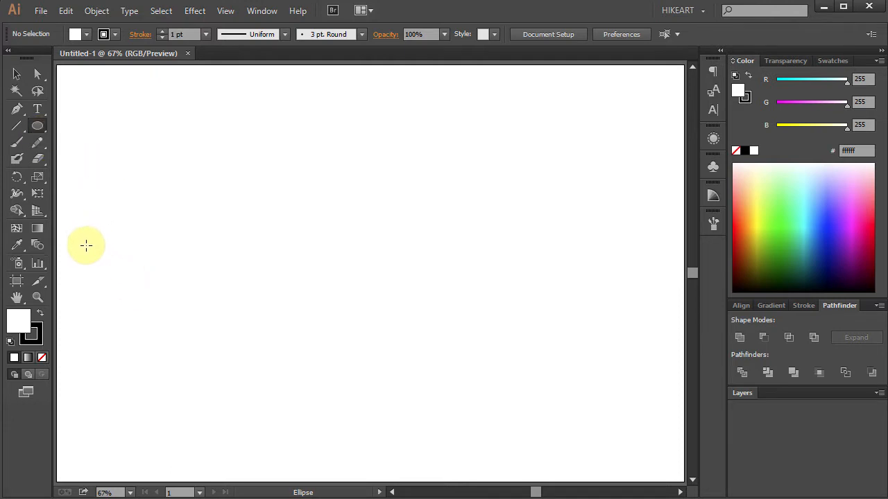
drag(86, 246, 330, 434)
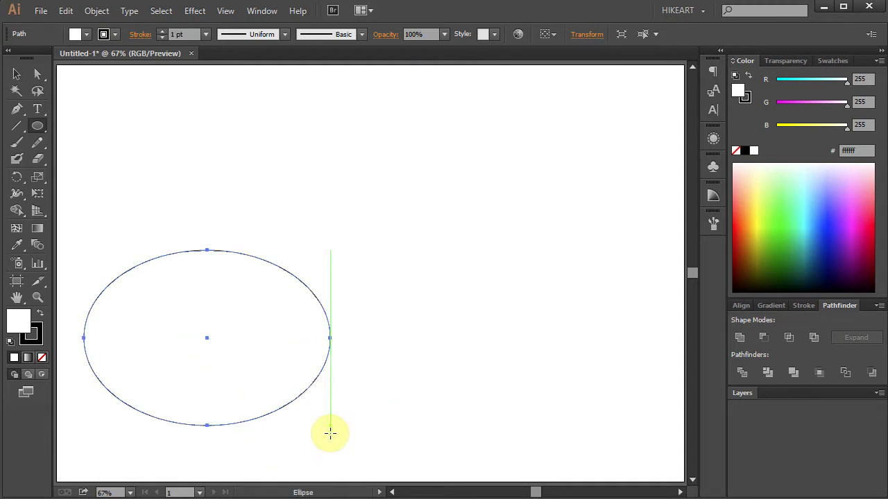
mouse_move(419, 163)
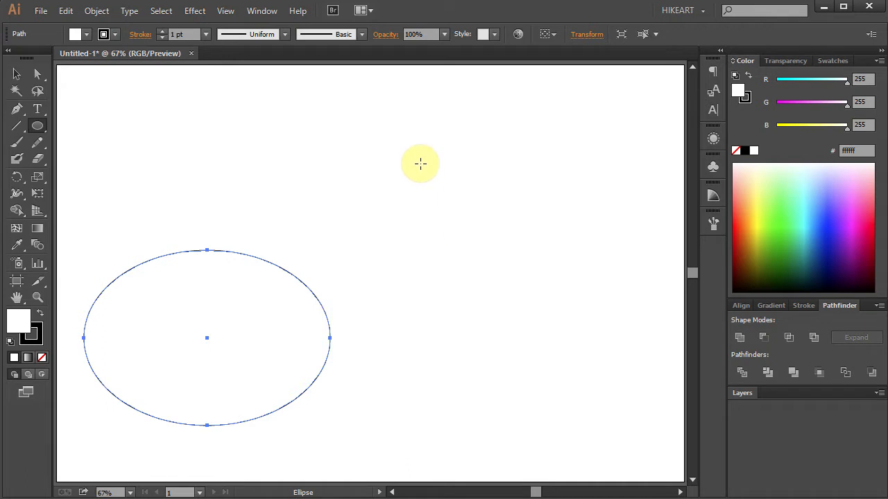
Step: Draw a tall narrow oval to the right and bend an anchor into a curved tail
drag(418, 163, 515, 362)
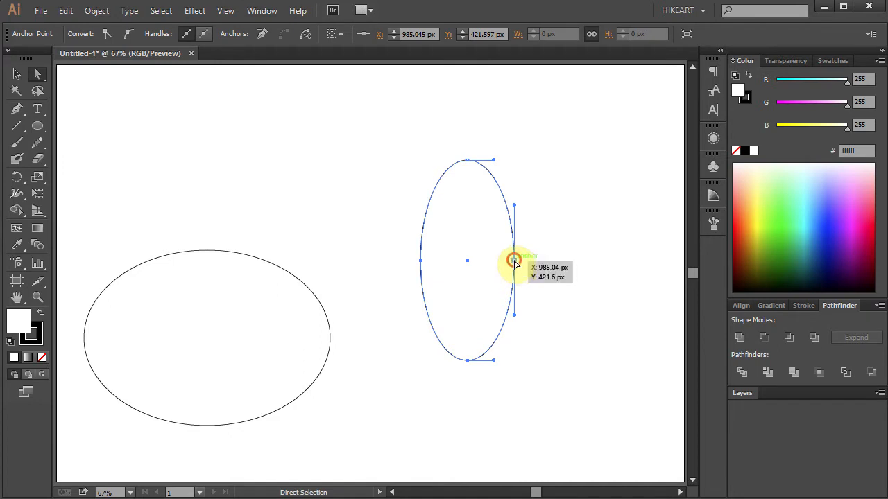
drag(513, 261, 513, 313)
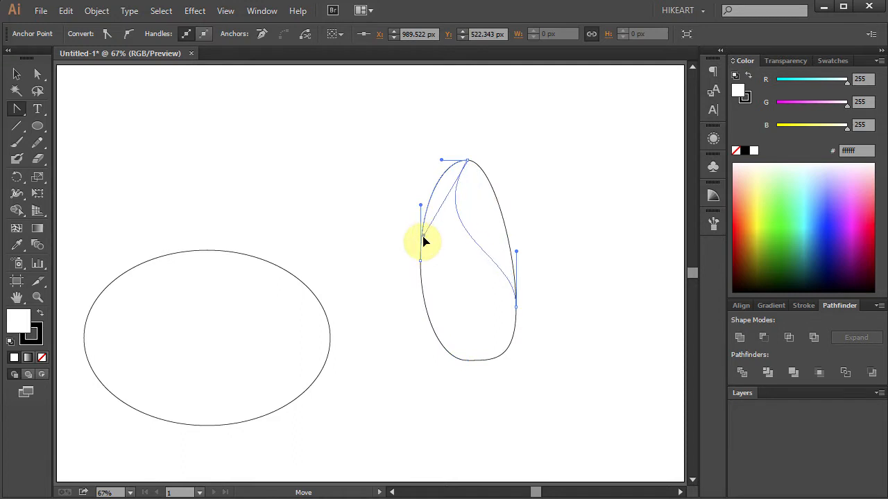
Step: Rotate the curved tail and place it over the oval's lower right
key(v)
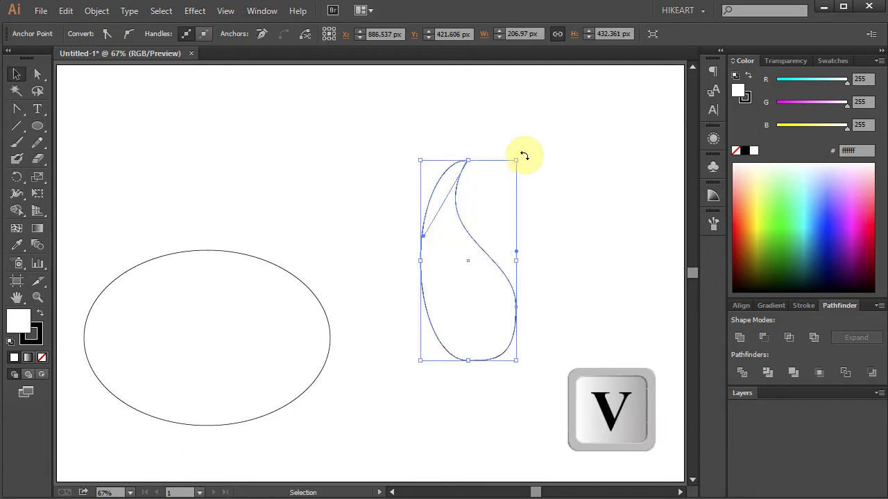
drag(516, 161, 474, 381)
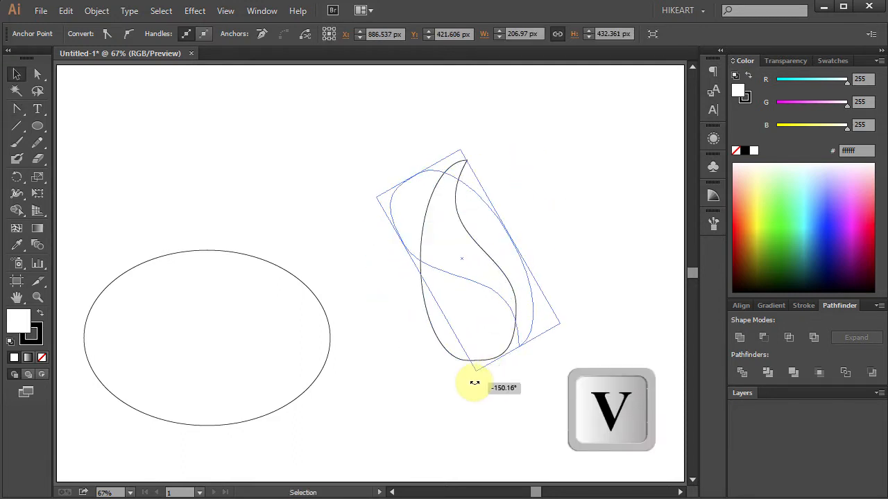
drag(474, 382, 299, 396)
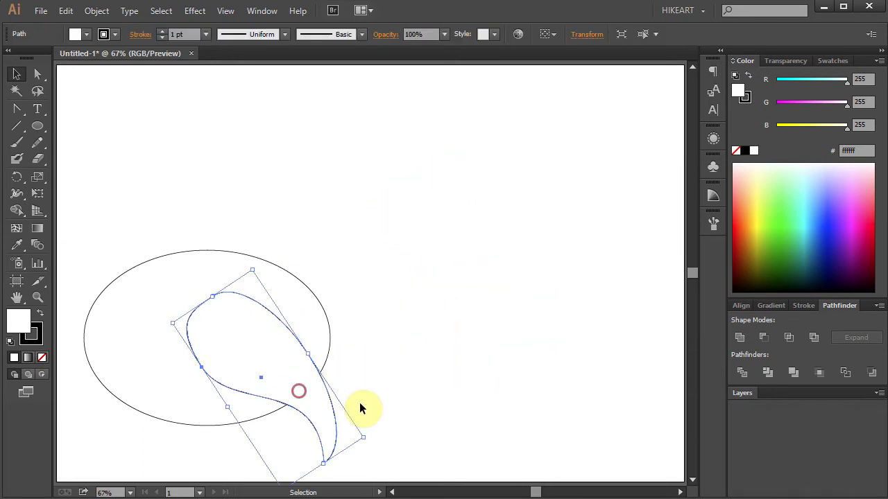
mouse_move(408, 414)
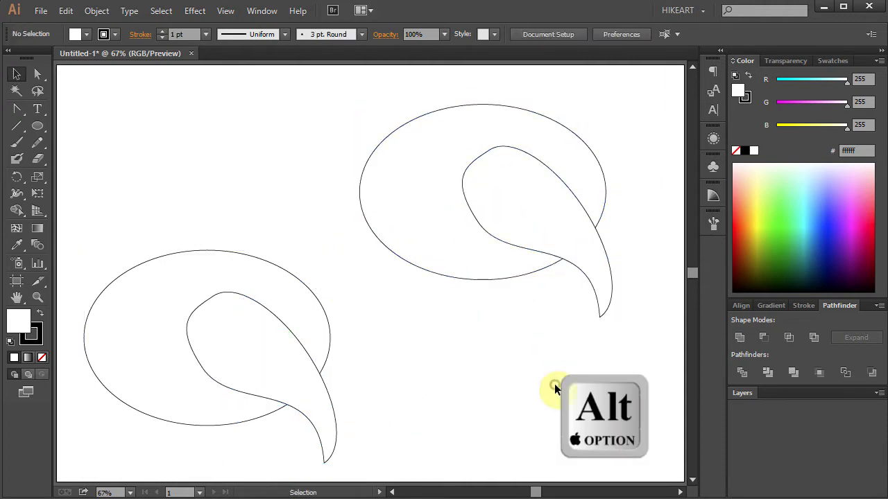
Step: Delete the tail from the upper-right copy, leaving a plain oval
key(Delete)
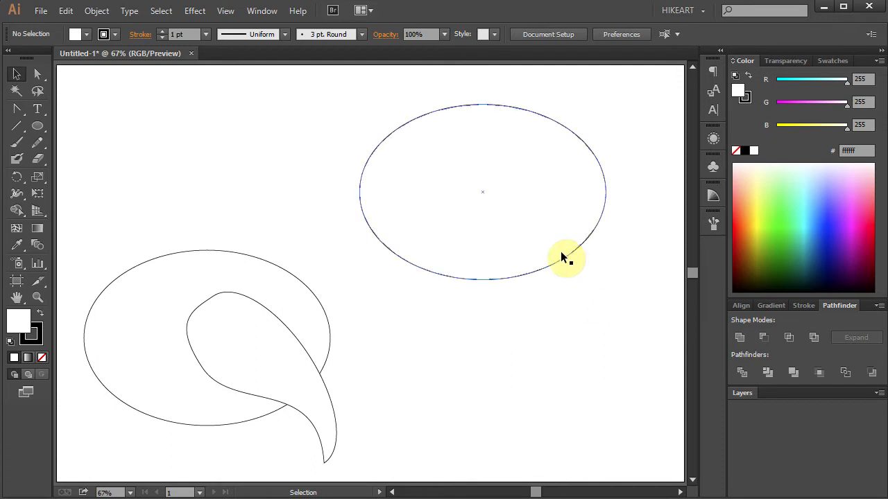
mouse_move(477, 241)
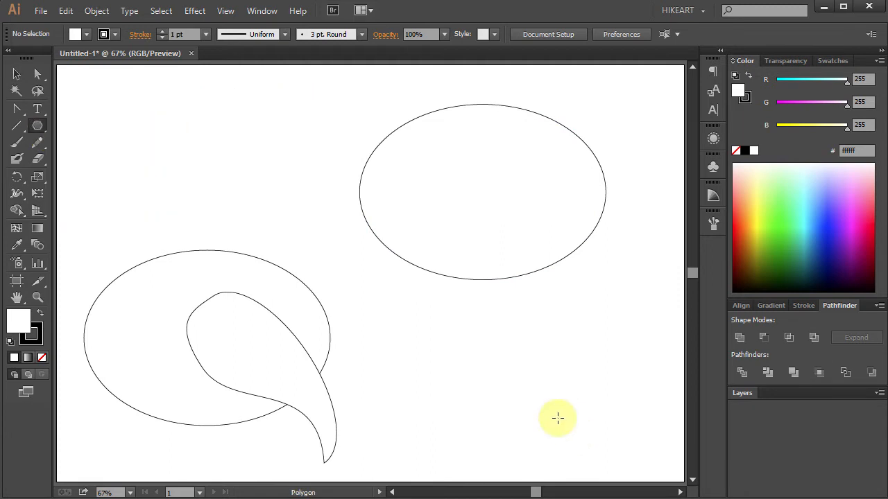
Step: Create a 3-sided polygon (triangle) below the upper-right oval
click(558, 419)
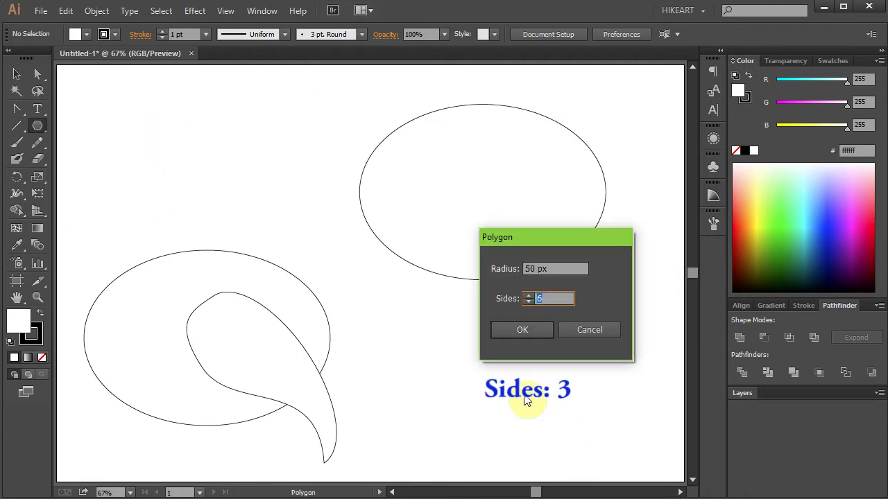
click(521, 330)
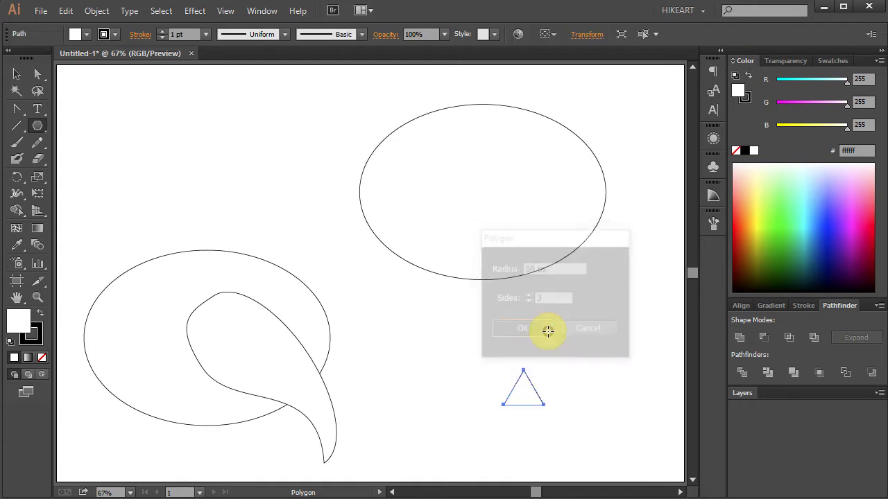
click(521, 328)
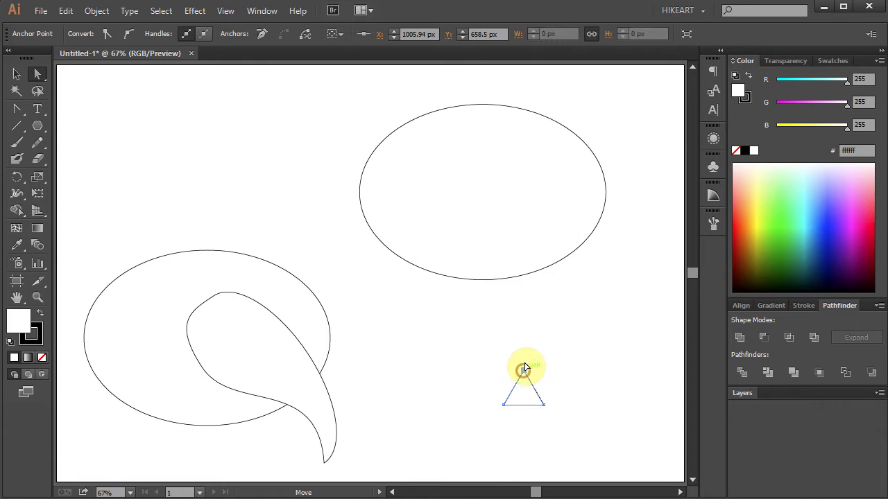
Step: Stretch the triangle's top point upward, rotate it, and attach it to the upper oval's lower right
drag(524, 369, 524, 313)
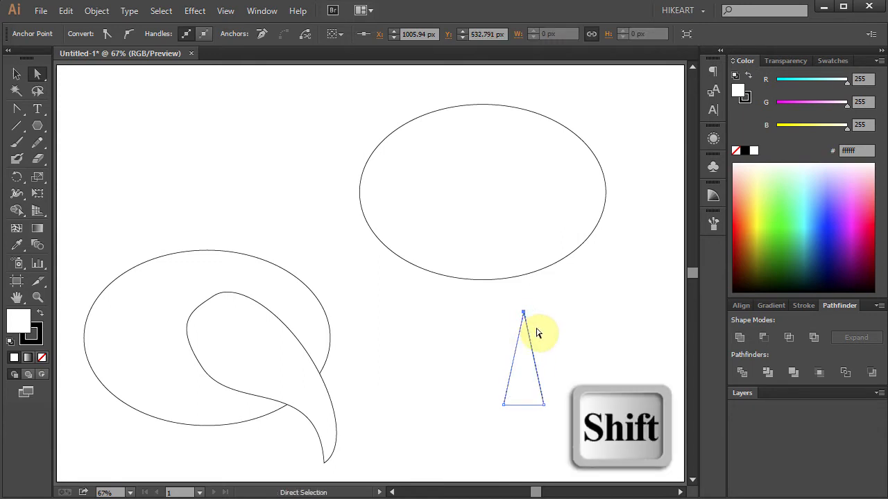
key(v)
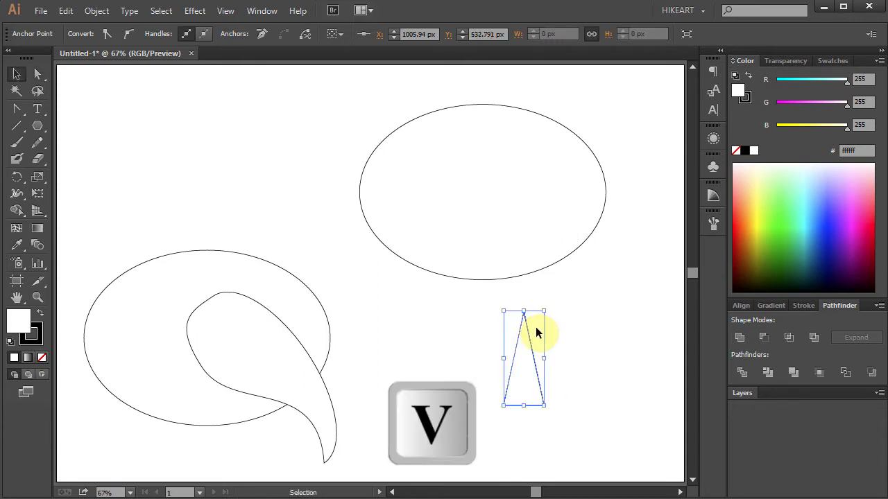
drag(538, 333, 541, 419)
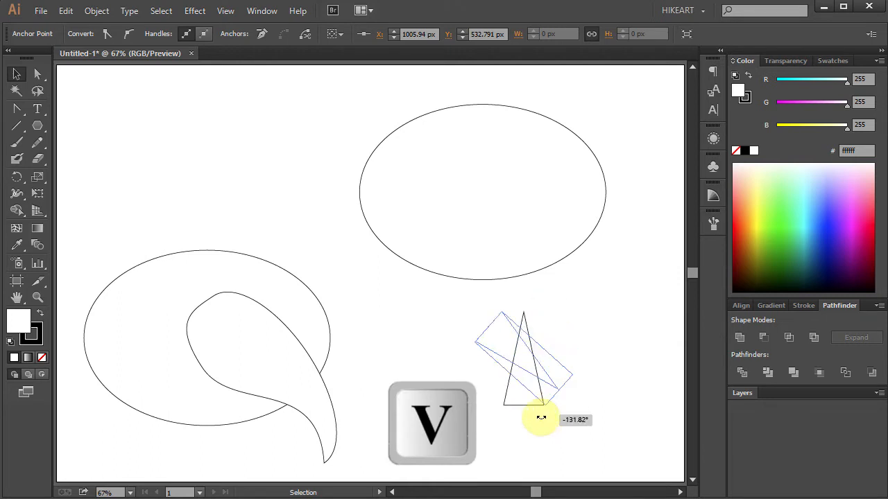
drag(541, 419, 571, 290)
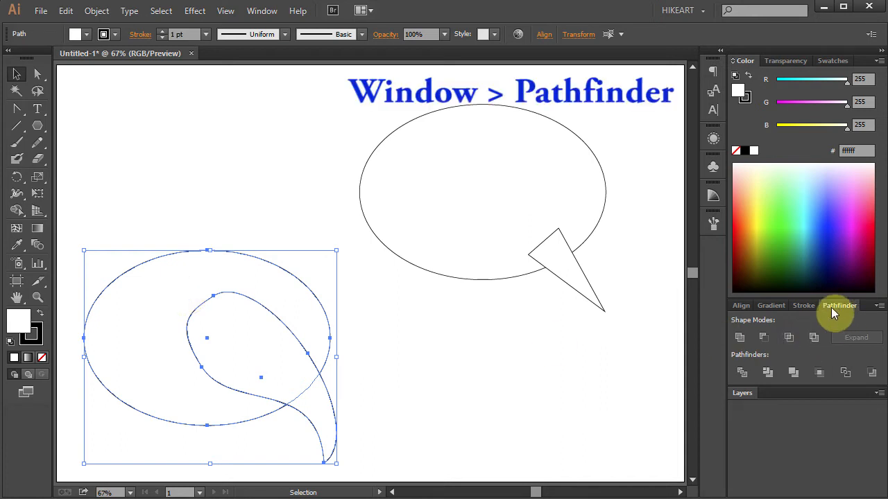
Step: Unite the lower-left oval and curved tail into one outline via the Pathfinder panel
click(262, 10)
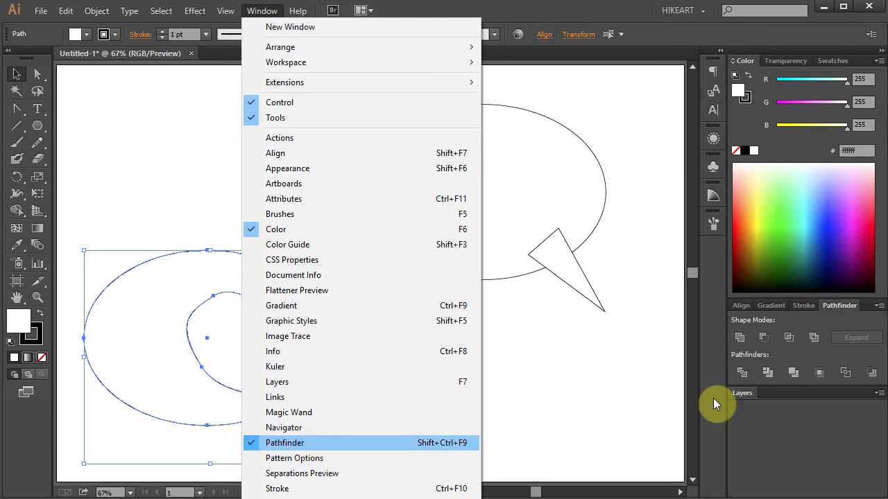
click(741, 338)
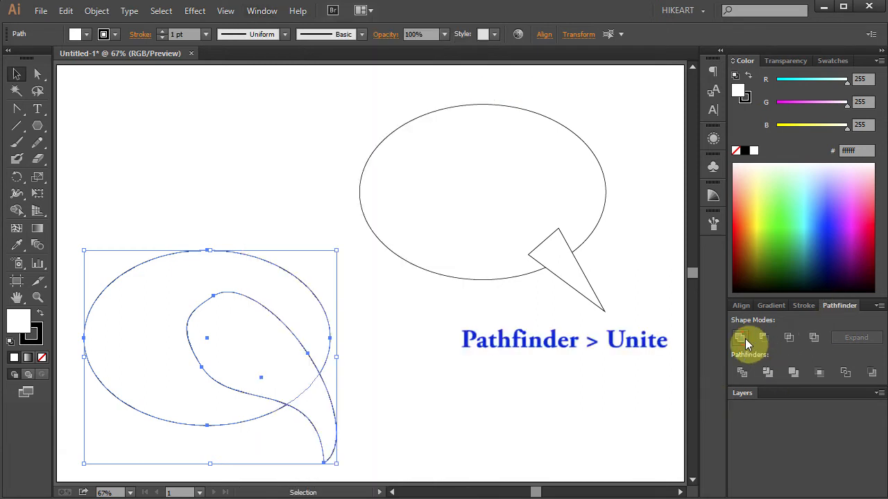
click(739, 337)
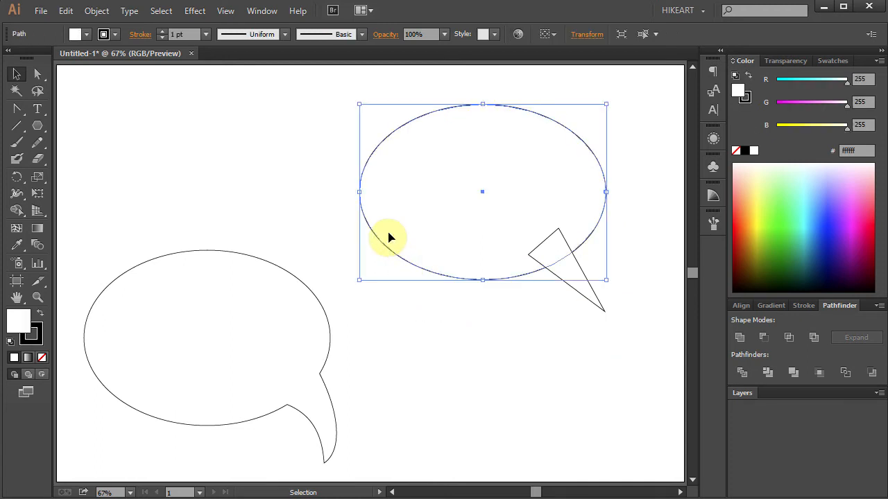
mouse_move(239, 47)
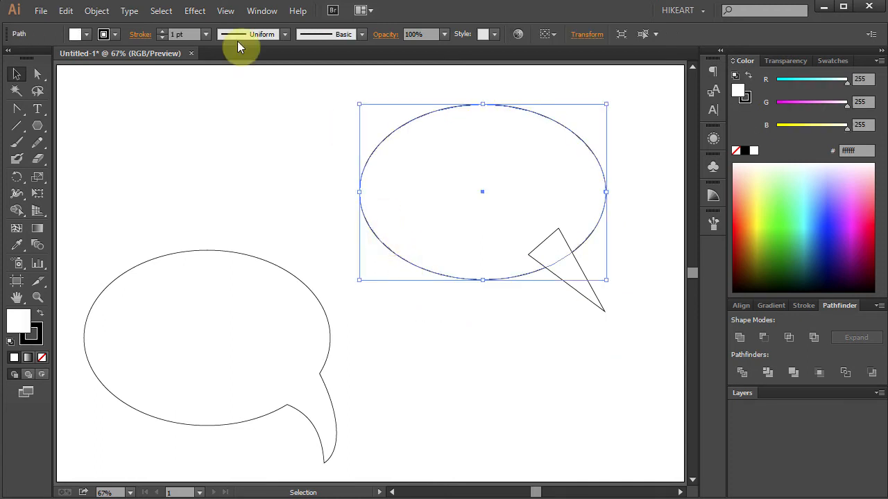
Step: Apply a Zig Zag effect to the upper oval: Size 23 px, 11 ridges, corner points, with preview on
click(195, 11)
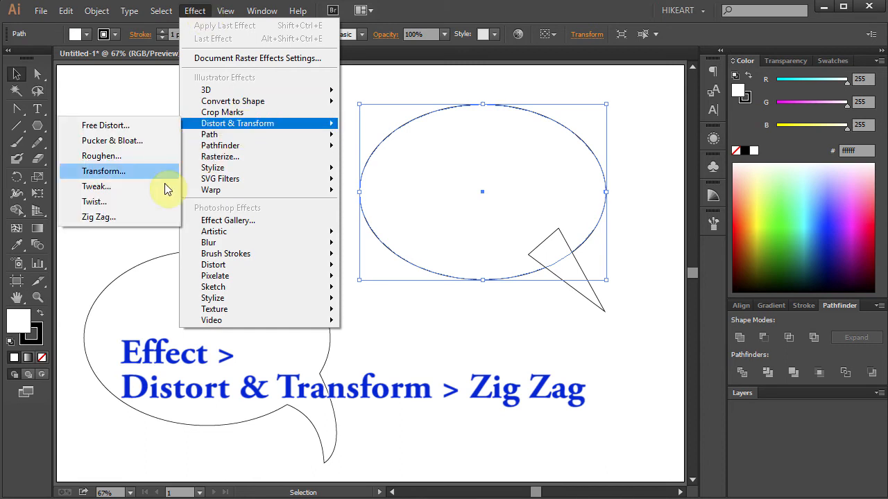
click(99, 217)
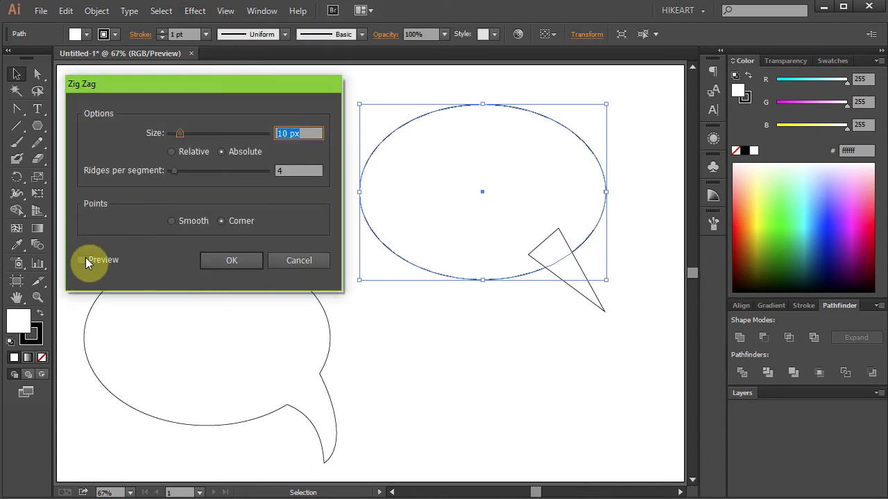
click(82, 260)
text(11)
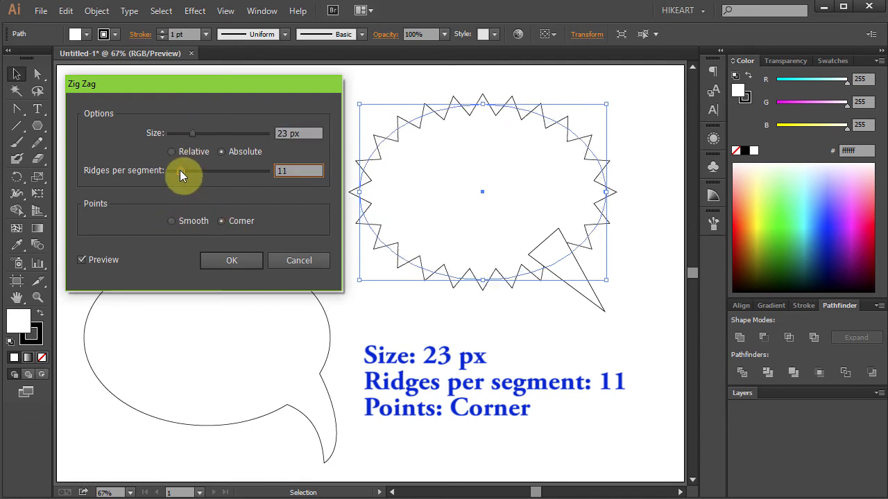
click(231, 261)
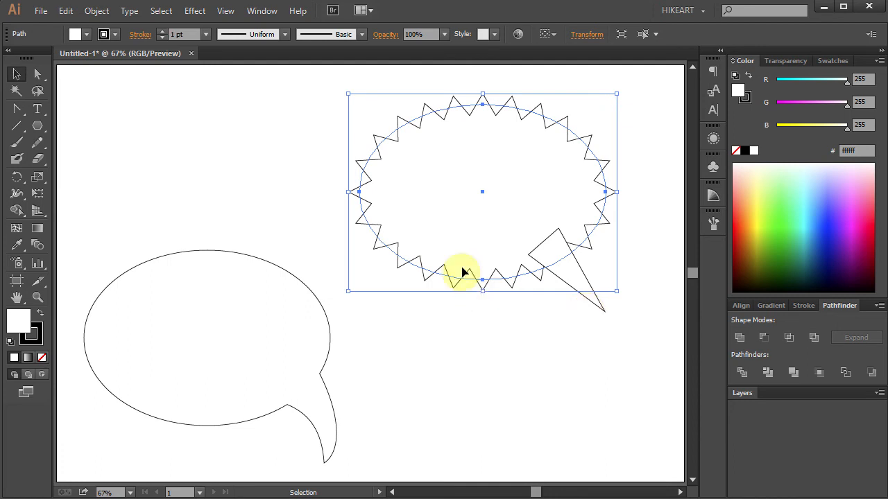
mouse_move(428, 272)
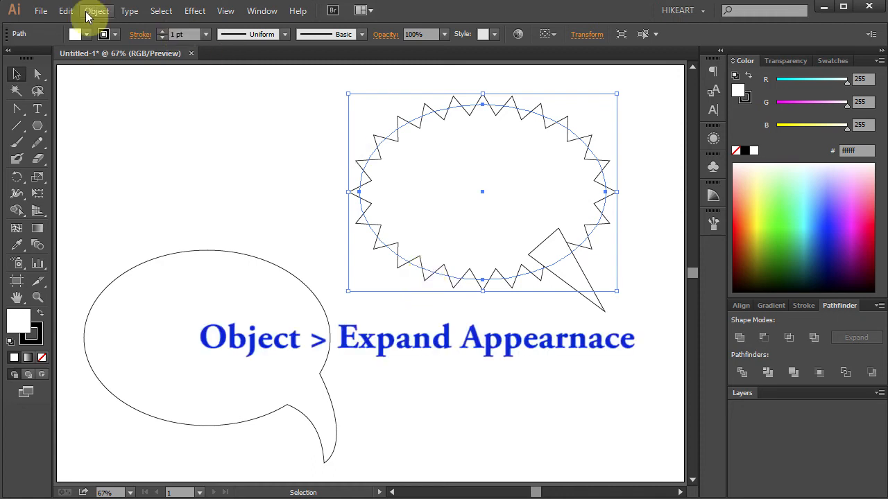
Step: Expand the zigzag appearance into real paths and add the triangle tail to the selection
click(97, 12)
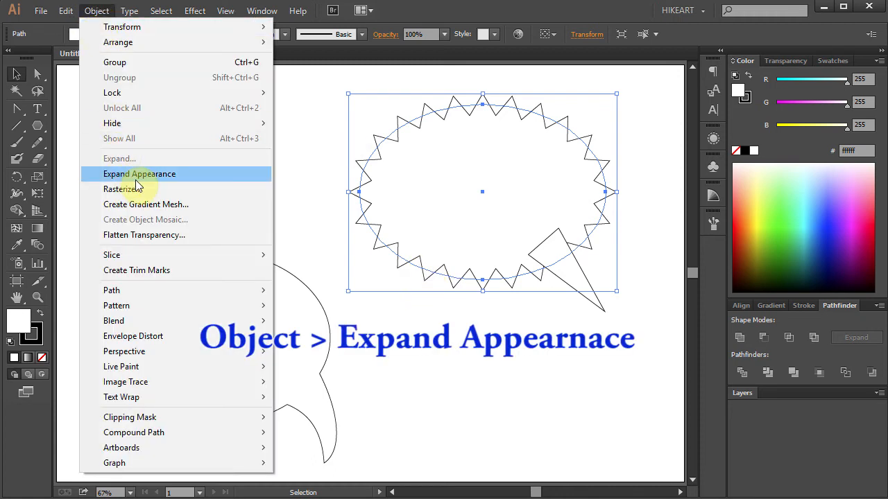
click(139, 173)
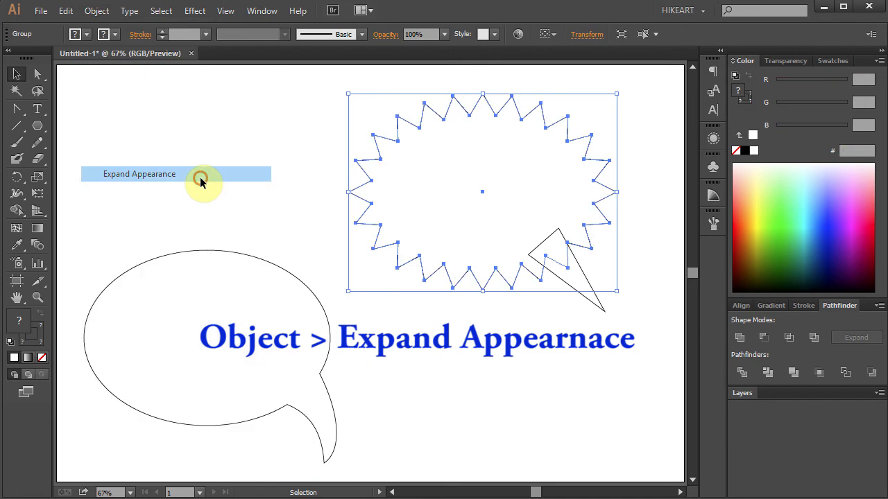
click(138, 175)
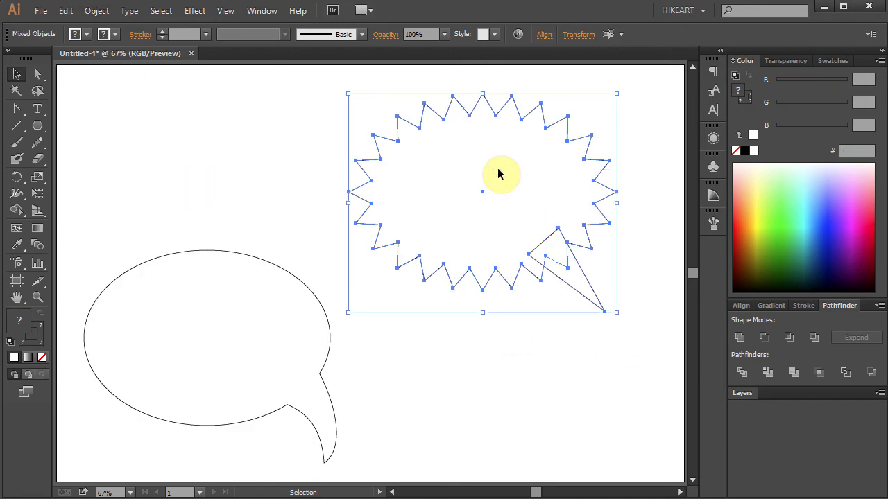